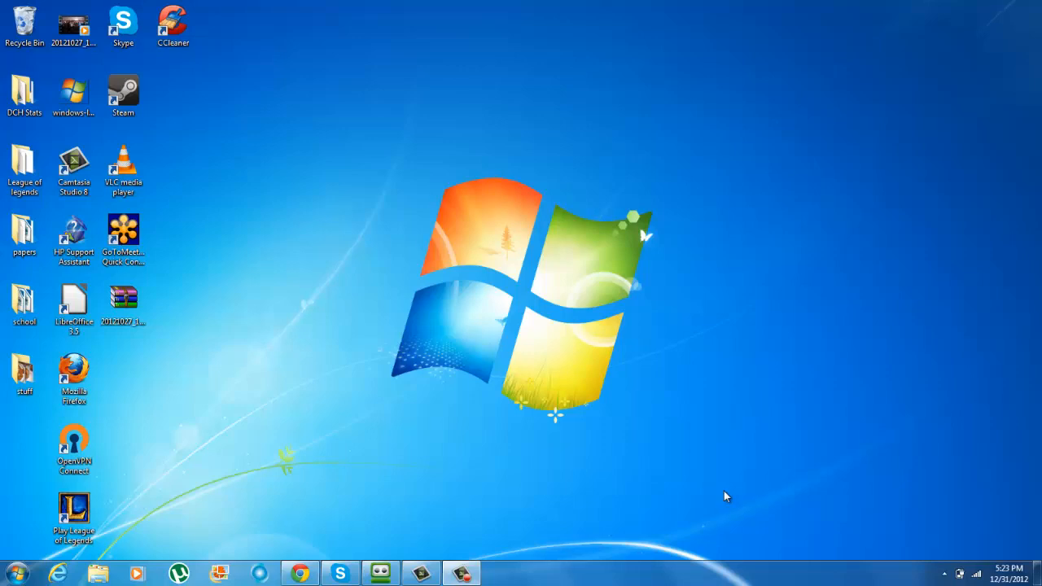
mouse_move(422, 248)
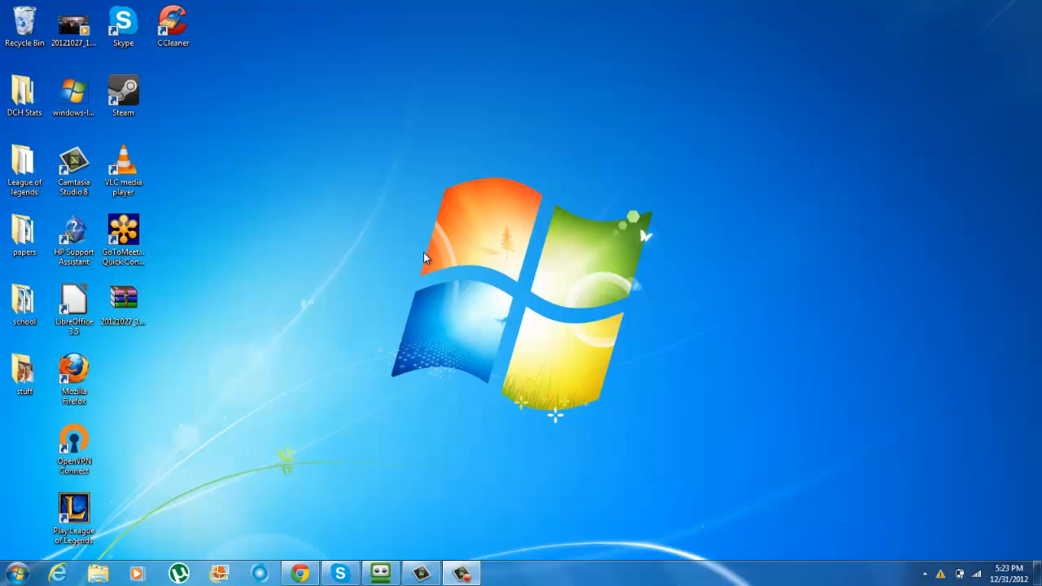
Right-click the empty desktop to show the menu with AMD VISION Engine Control Center.
right_click(424, 257)
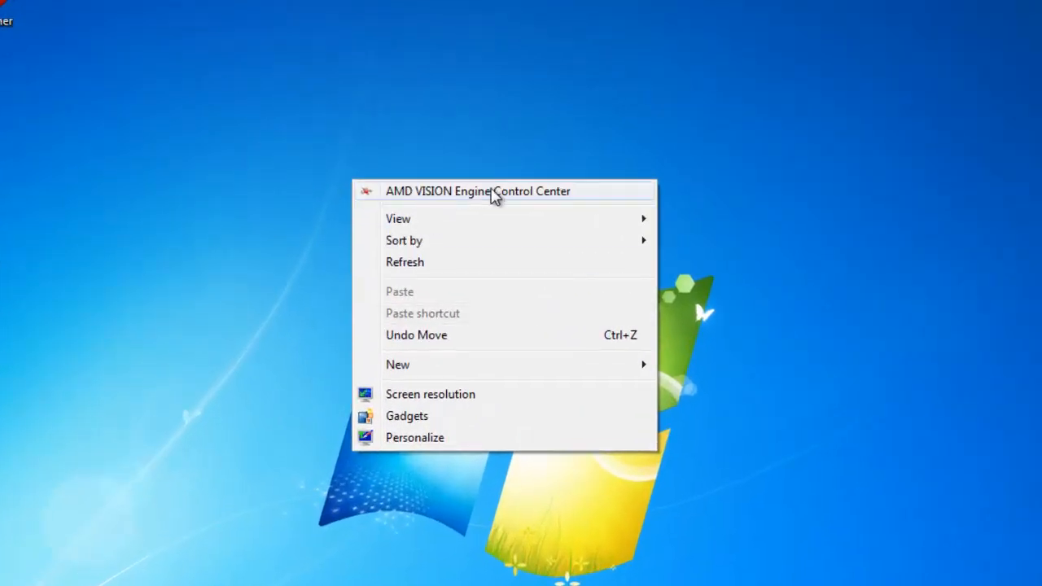
mouse_move(562, 189)
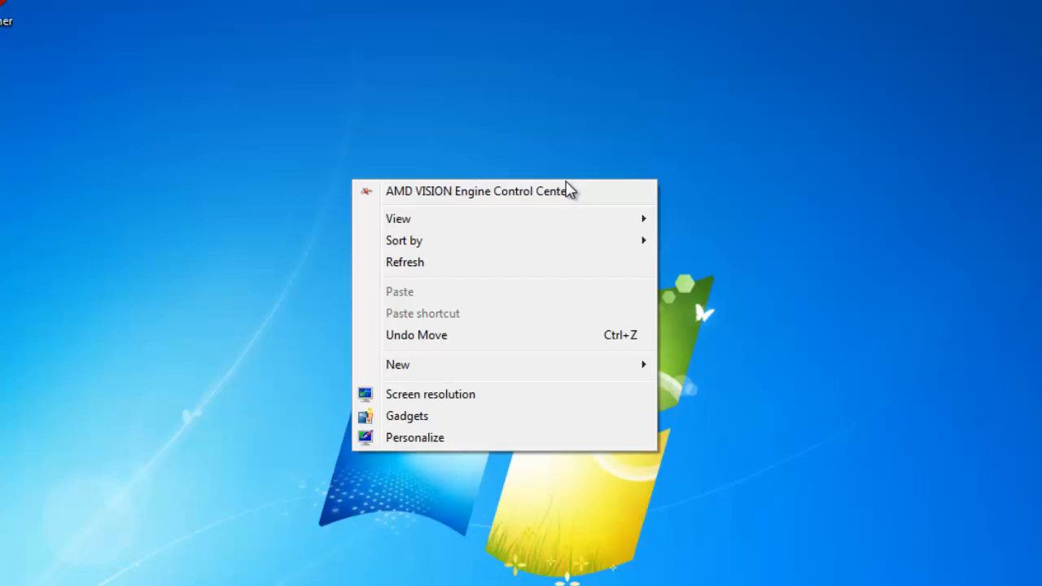
Launch AMD VISION Engine Control Center from the desktop context menu.
click(610, 204)
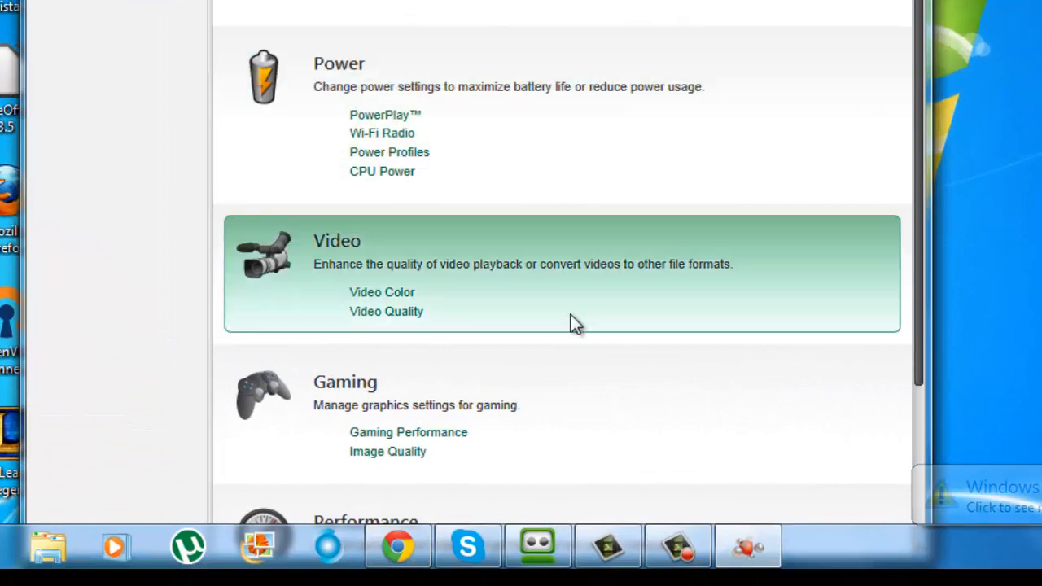
mouse_move(489, 399)
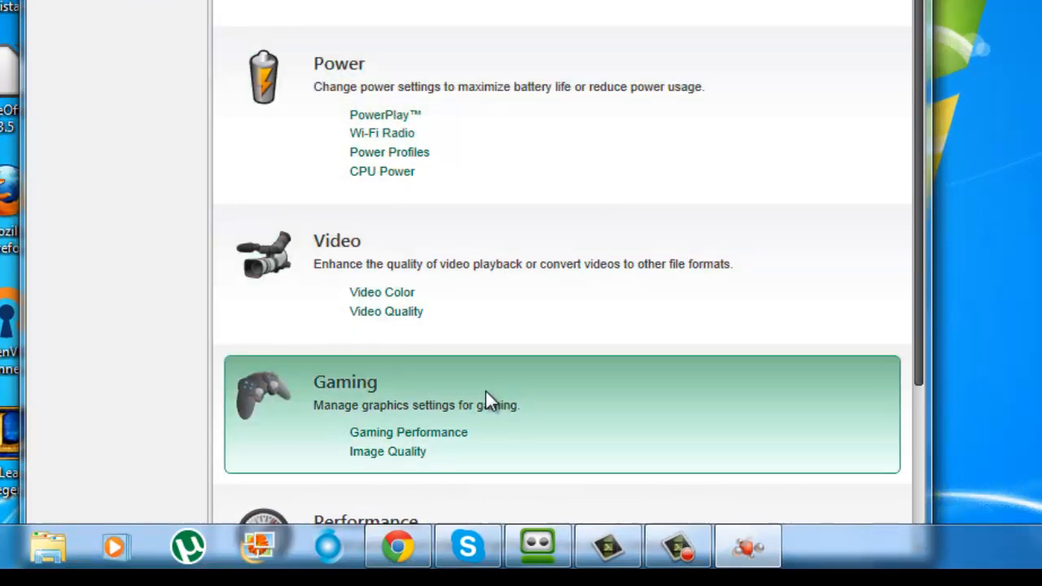
mouse_move(396, 405)
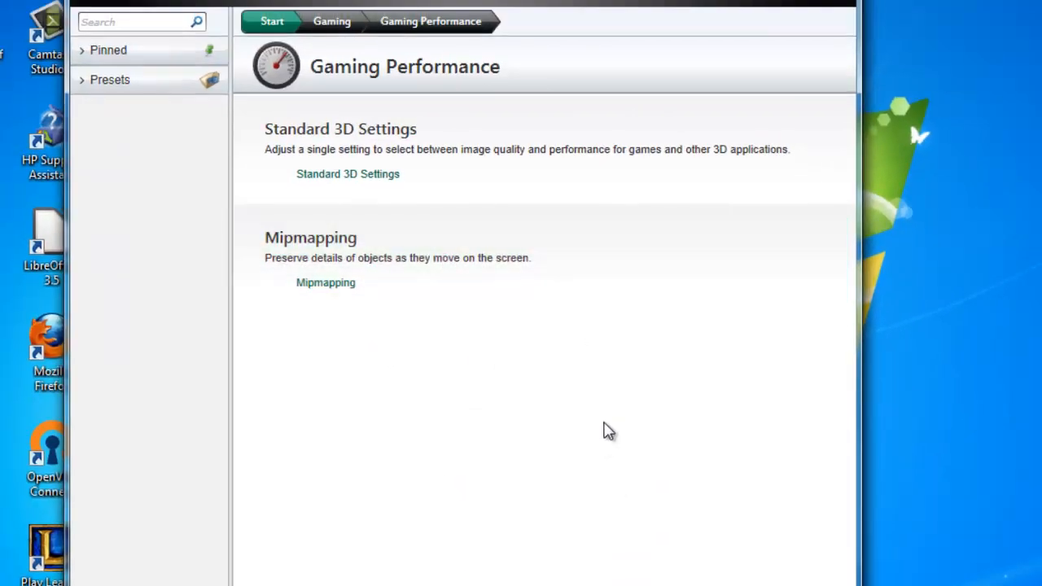
mouse_move(598, 413)
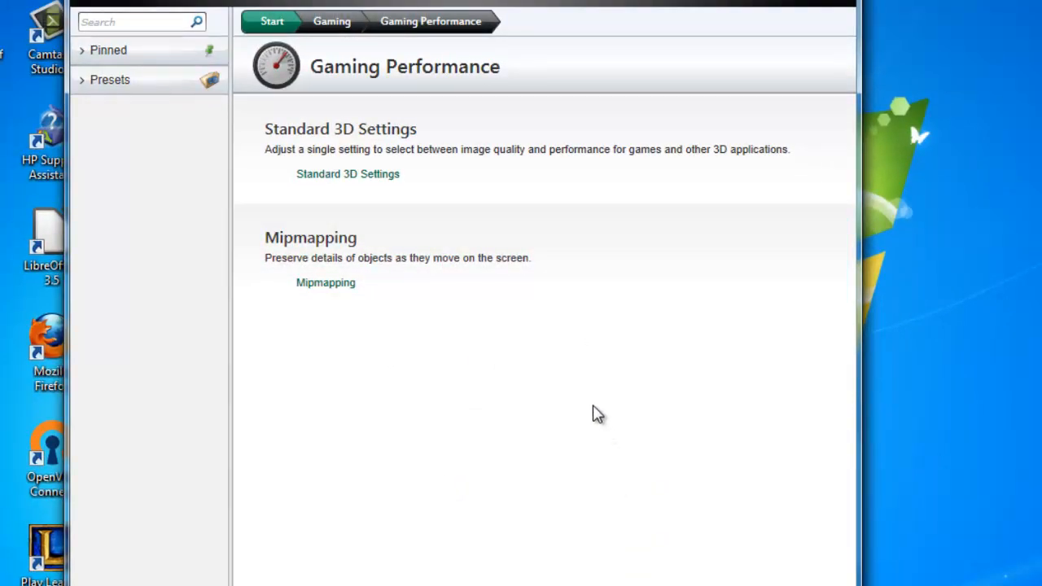
mouse_move(598, 411)
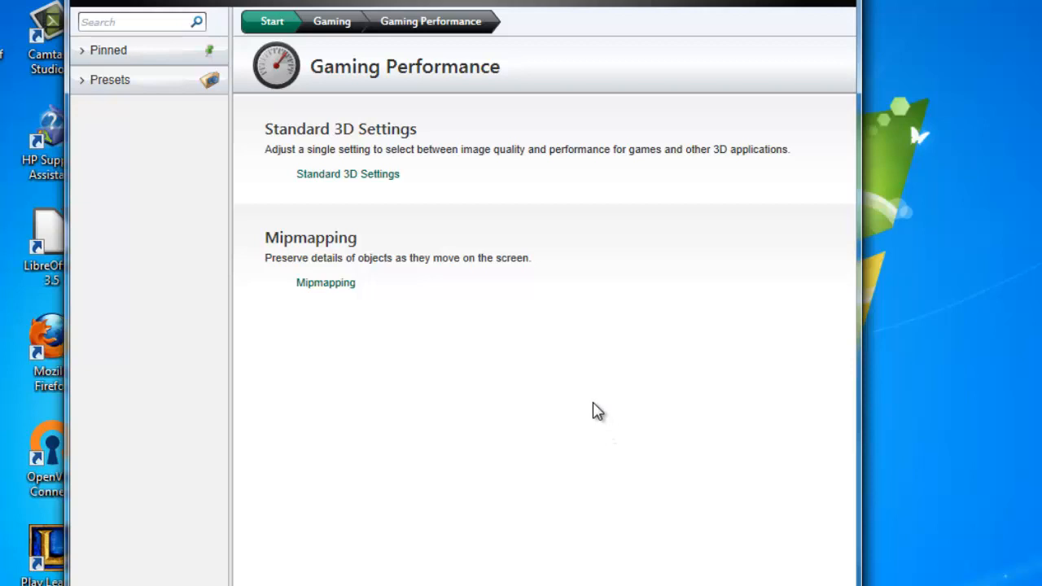
mouse_move(330, 92)
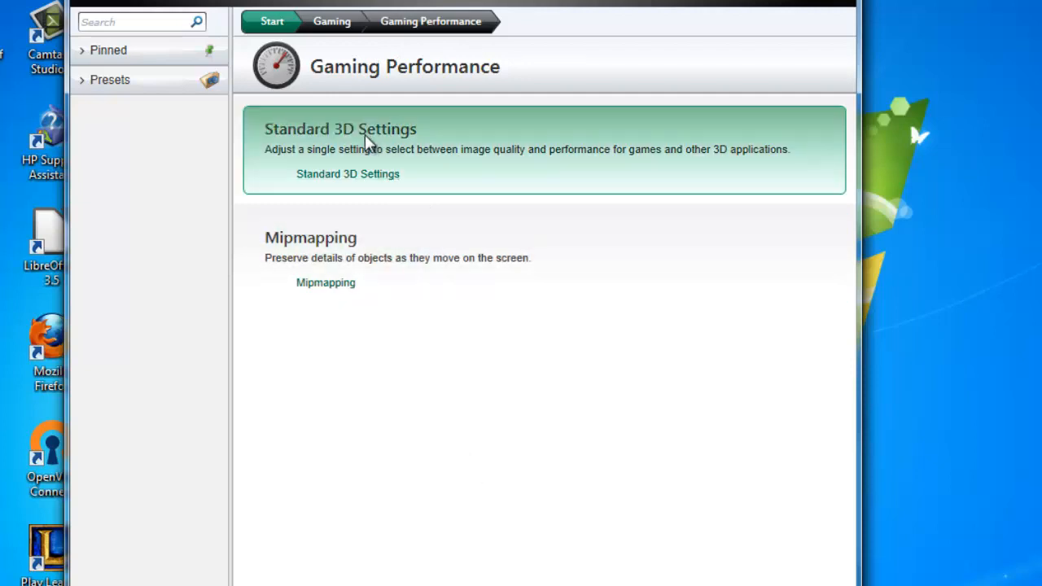
mouse_move(342, 159)
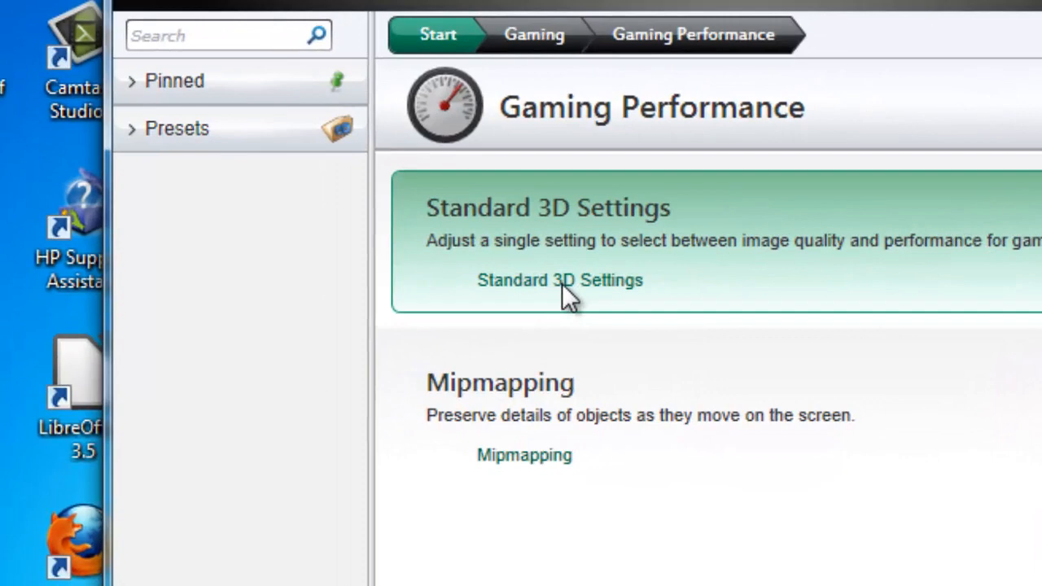
Drag the Standard 3D Settings slider to Optimal Performance, apply, and close the window.
click(559, 279)
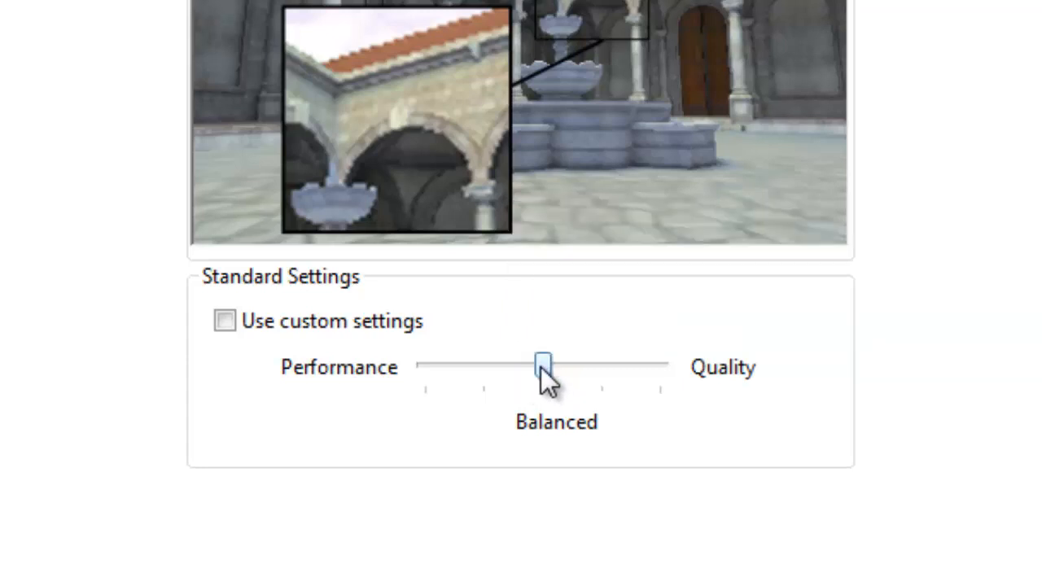
drag(543, 364, 425, 367)
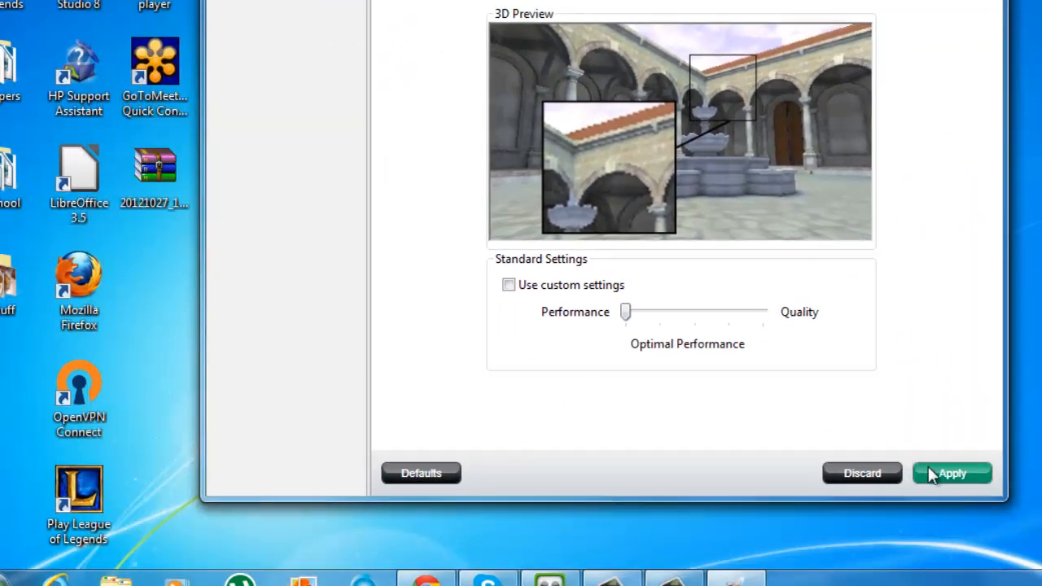
click(952, 473)
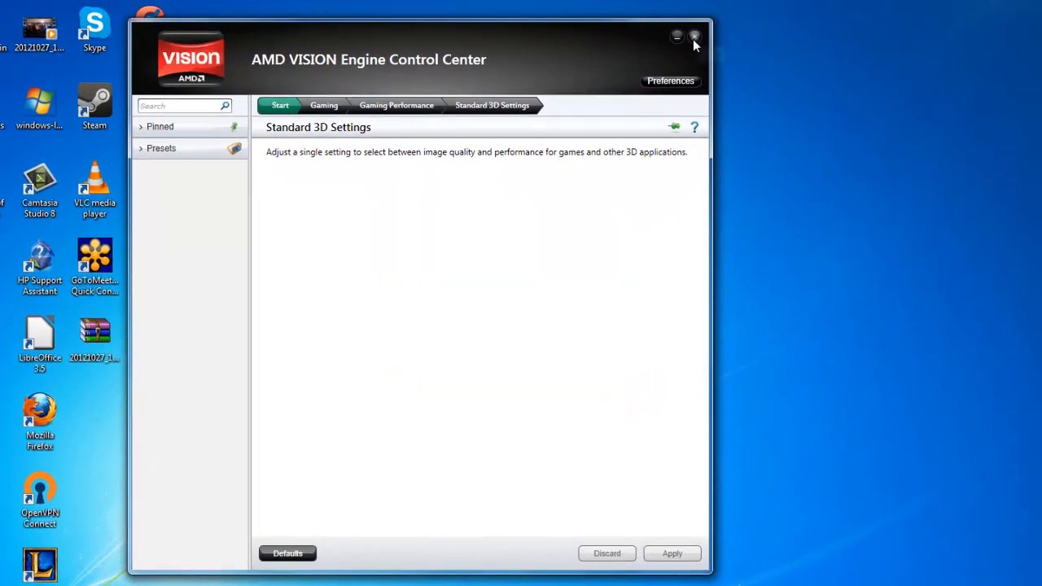
click(694, 37)
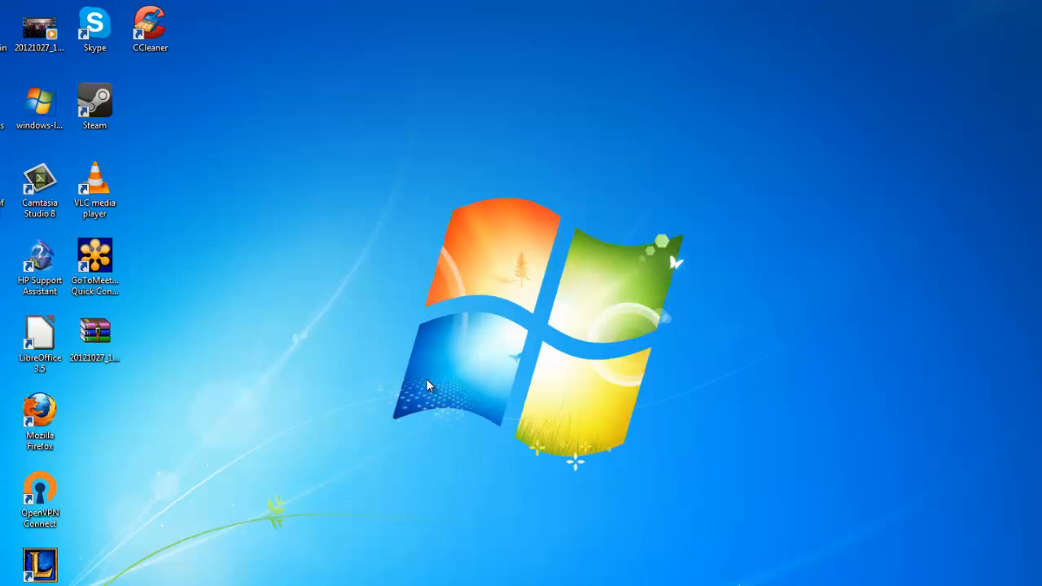
mouse_move(411, 393)
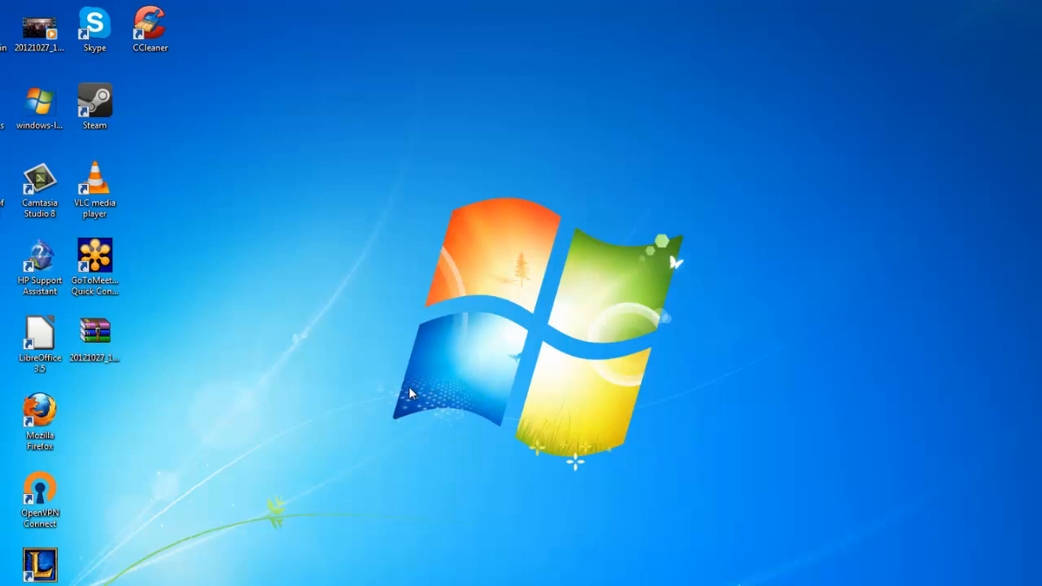